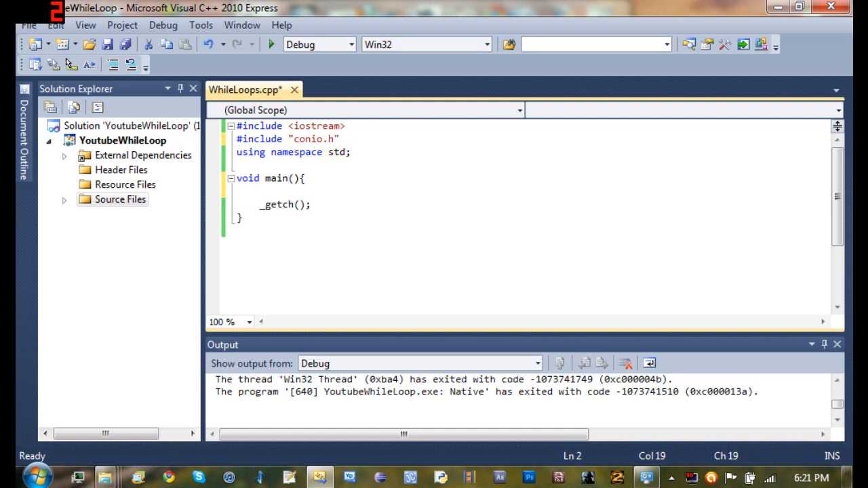
Click repeatedly around the includes and main in the WhileLoops.cpp editor
click(339, 139)
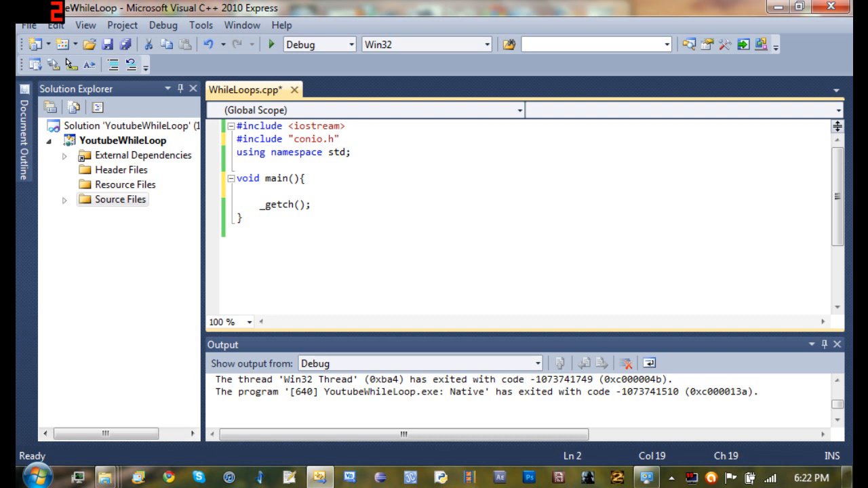
click(340, 138)
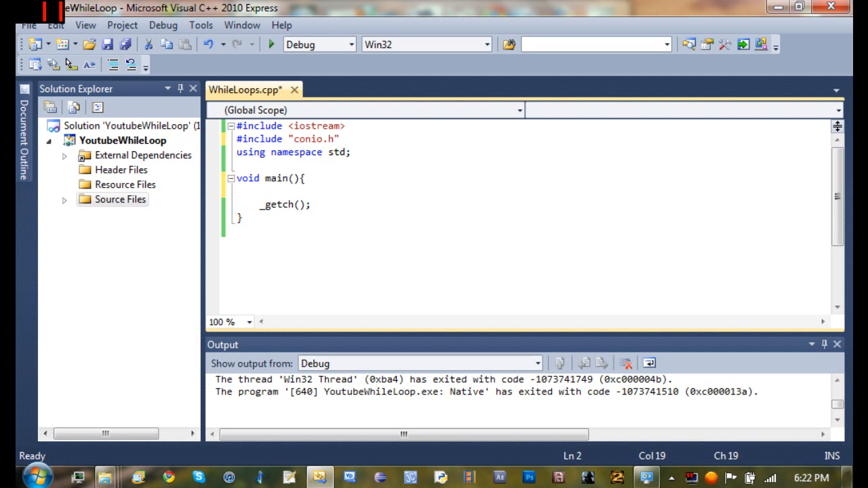
click(237, 230)
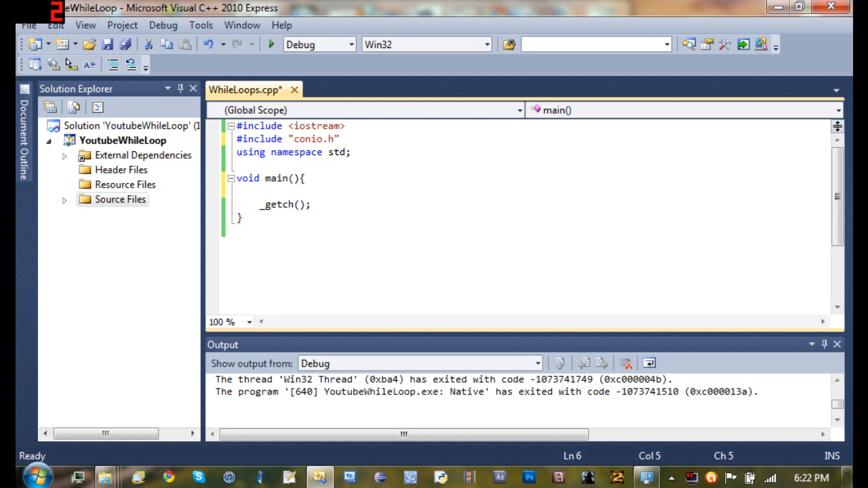
click(259, 191)
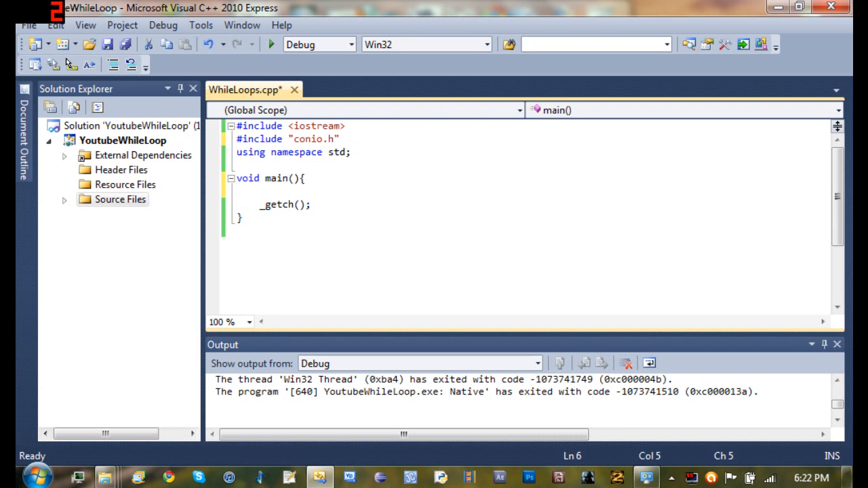
click(259, 191)
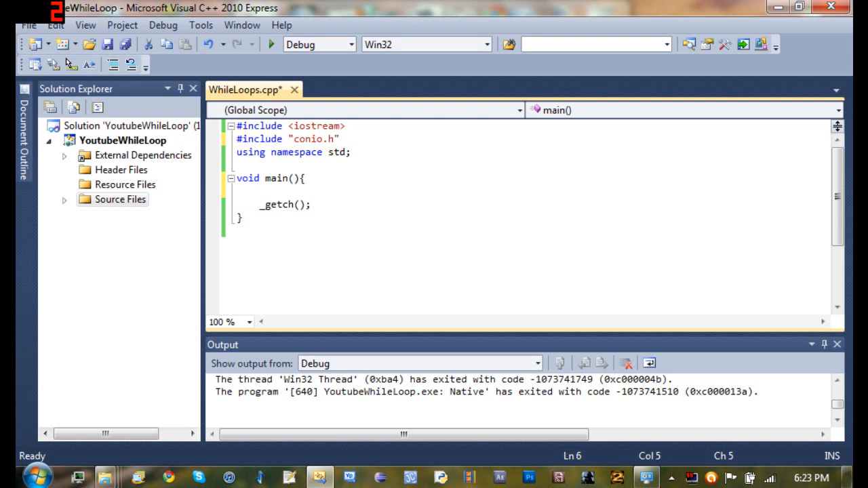
click(259, 191)
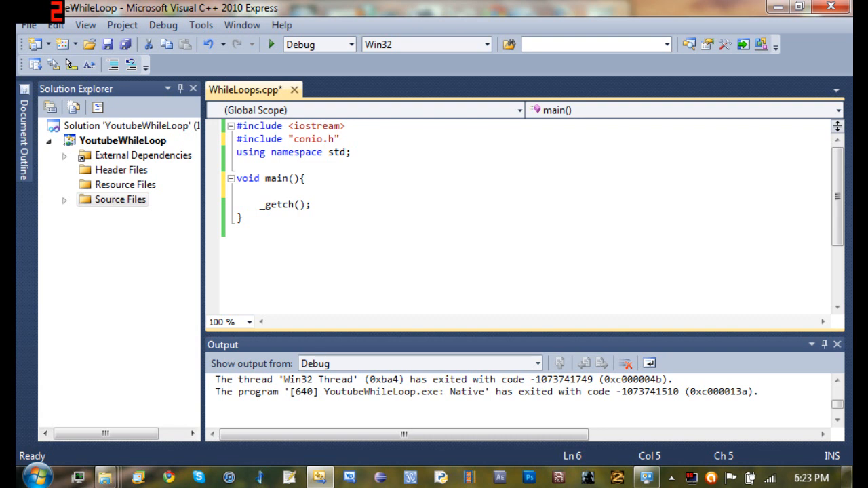
click(260, 191)
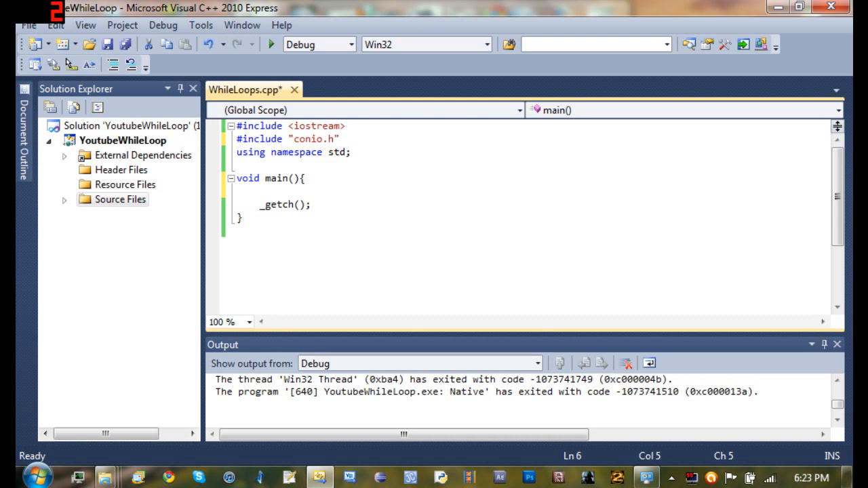
click(259, 191)
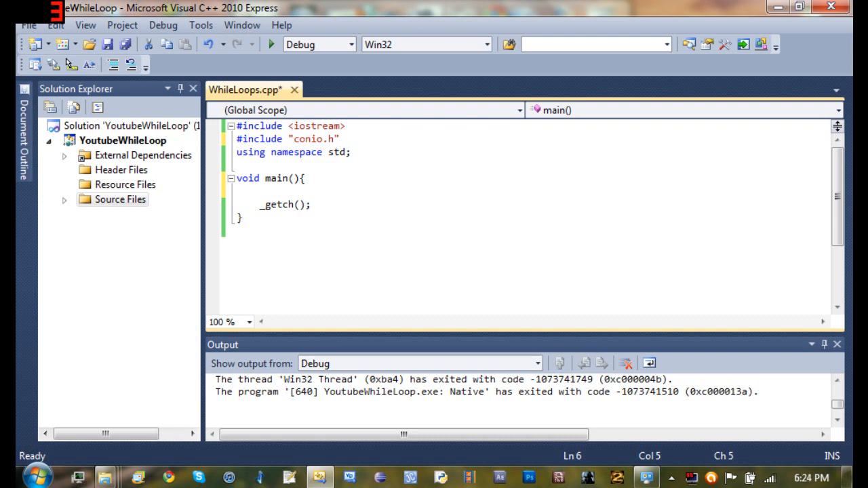
click(260, 192)
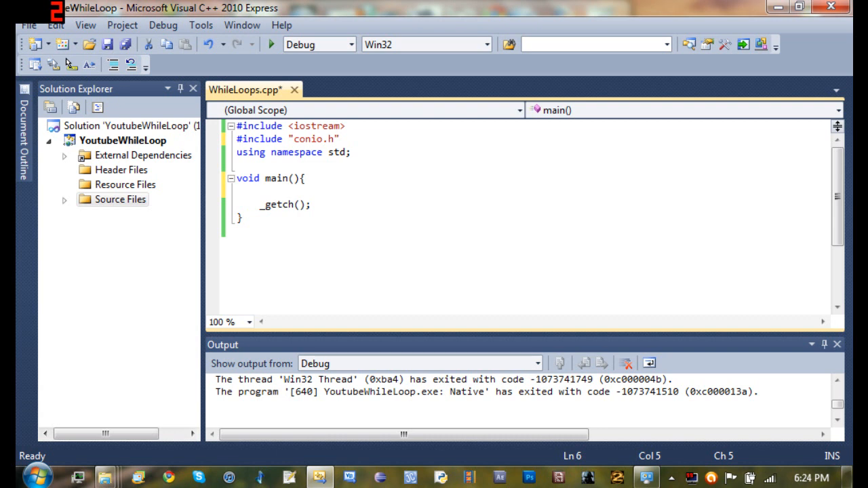
click(260, 191)
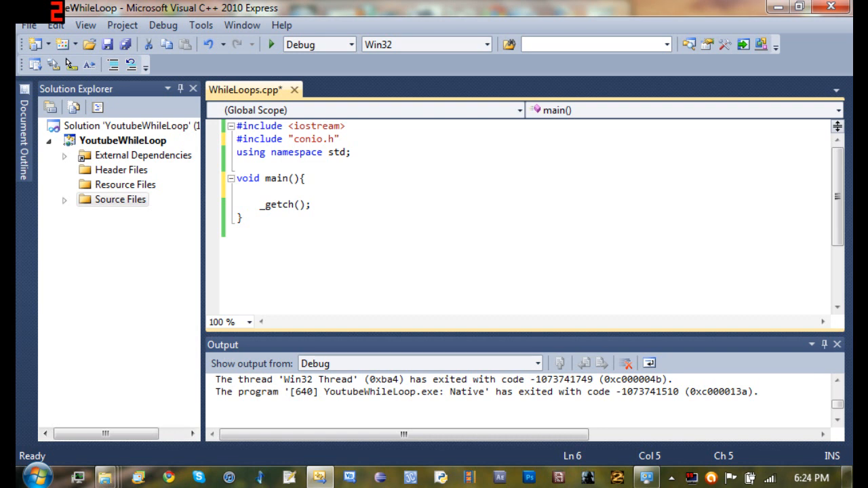
Add #include <string> on a new line below the conio.h include
click(341, 139)
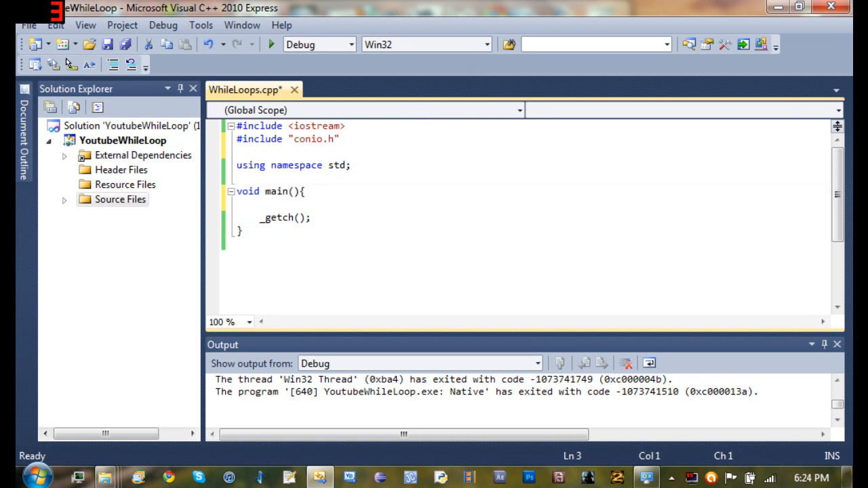
click(305, 191)
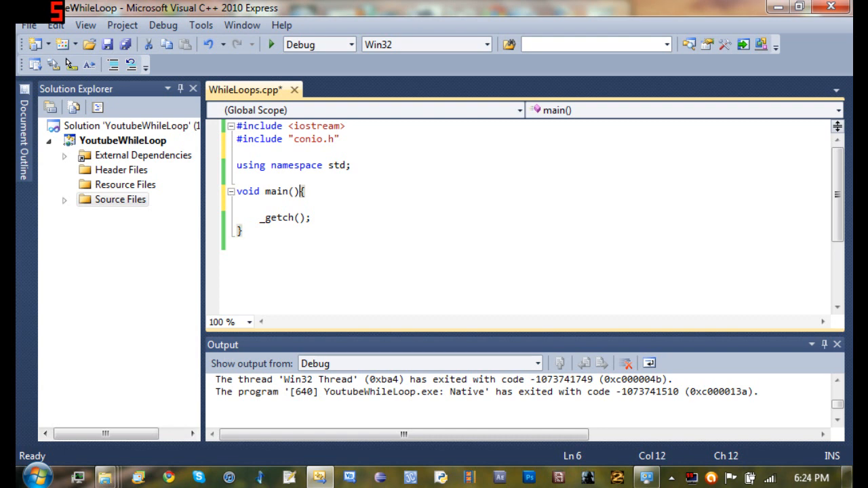
double_click(274, 191)
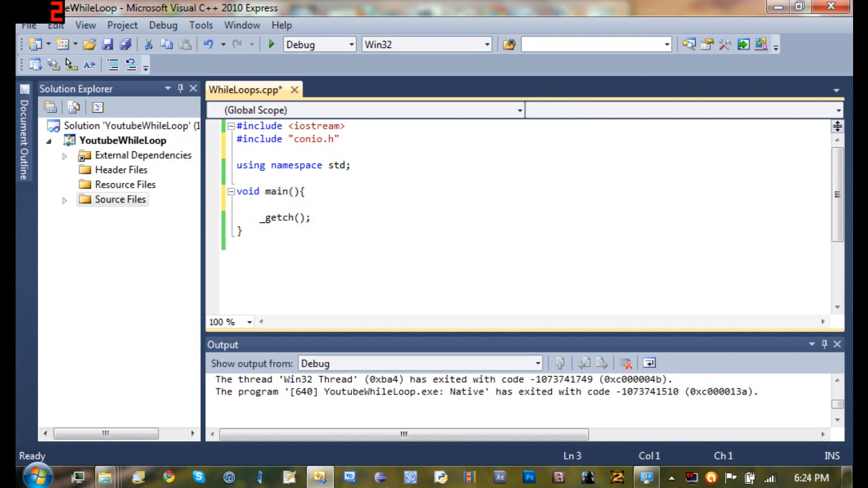
text(#include <)
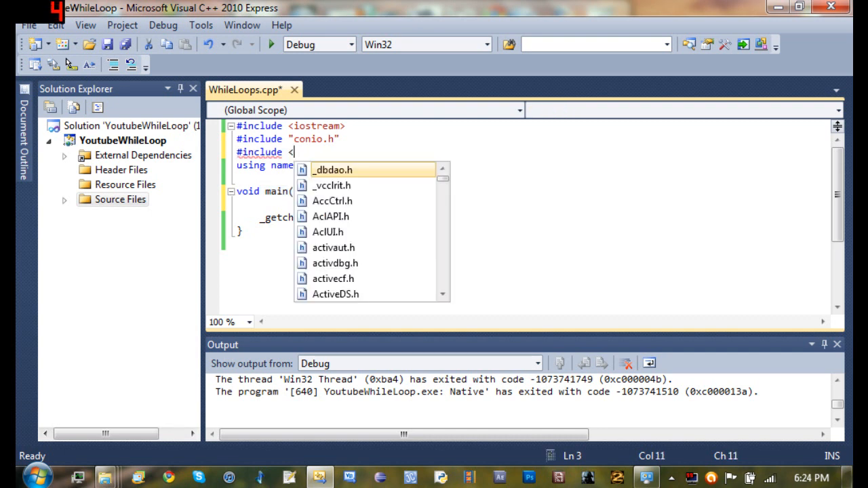
text(string>)
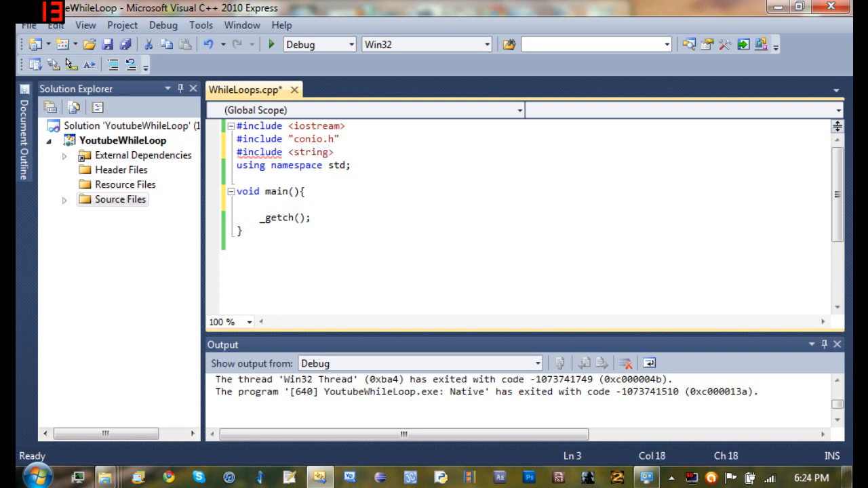
Declare int x = 0; as the first line inside main
click(268, 204)
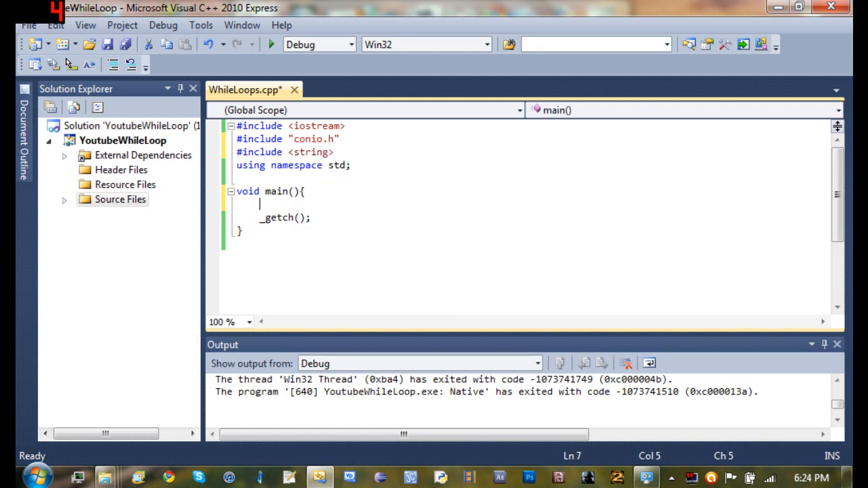
text(int x =)
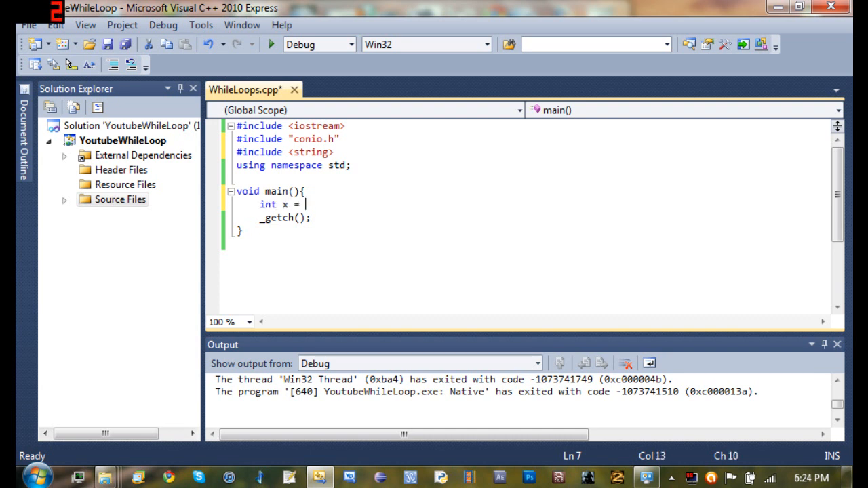
text(0;)
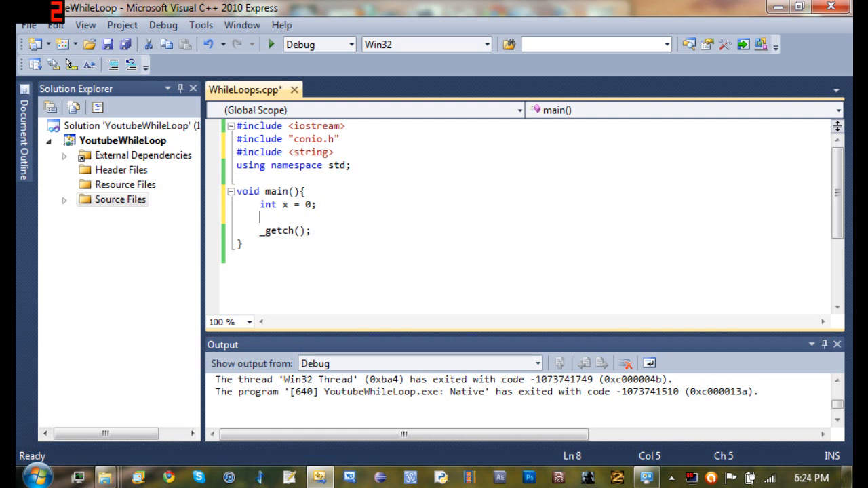
Write an empty while (x < 10) loop with braces in main
text(whil)
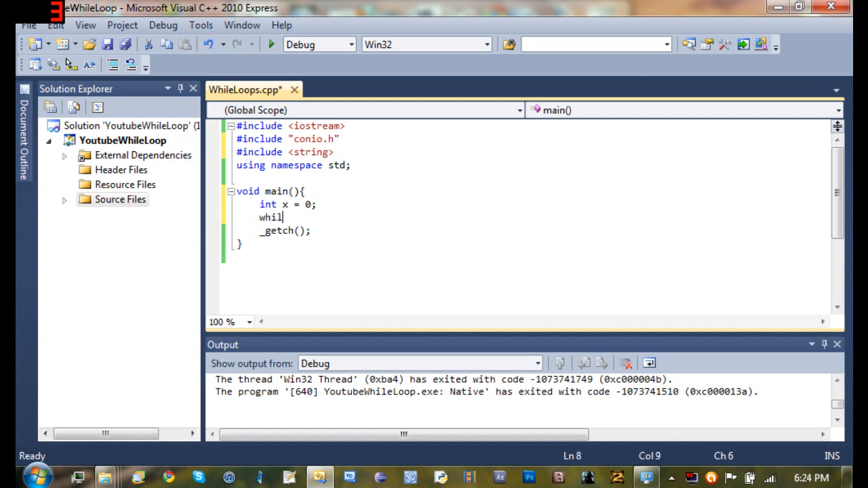
text(e()
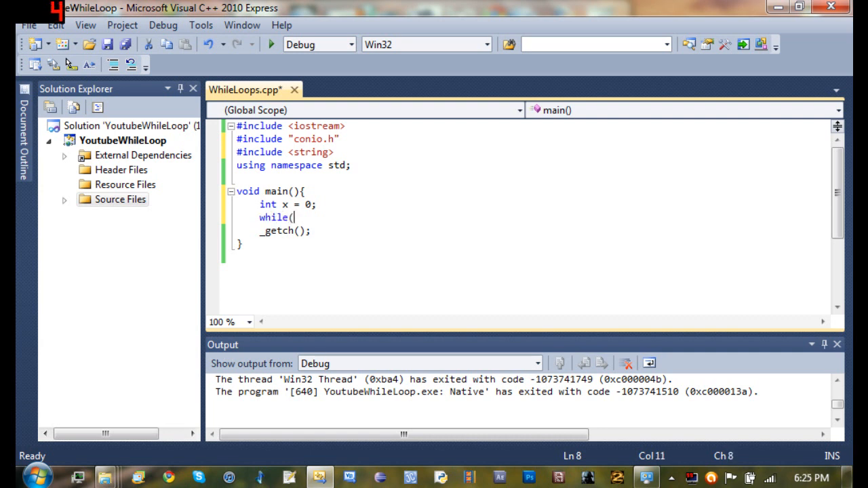
text(x <)
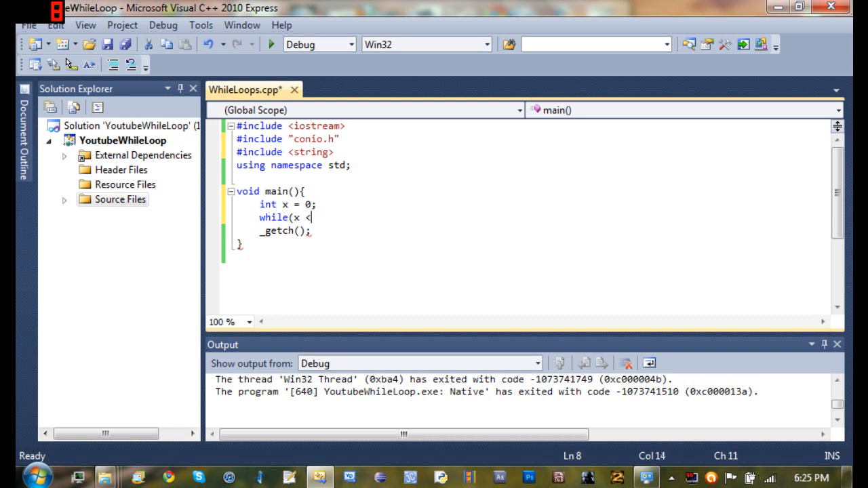
text(1)
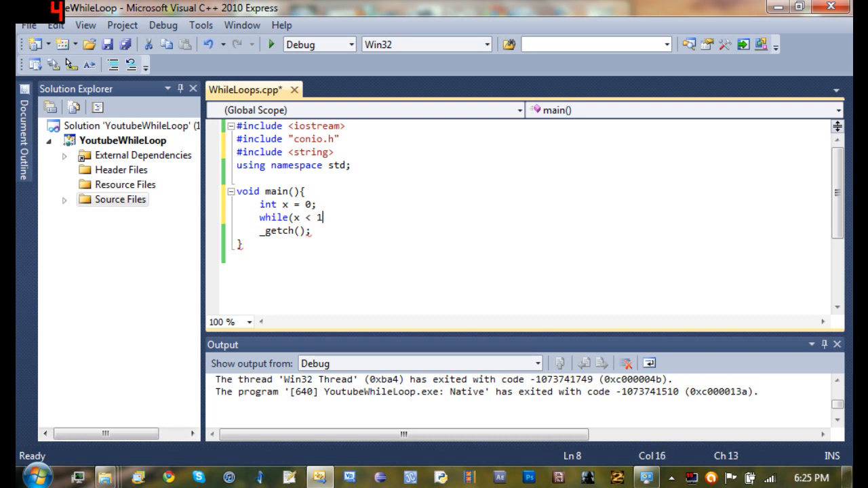
text(0){})
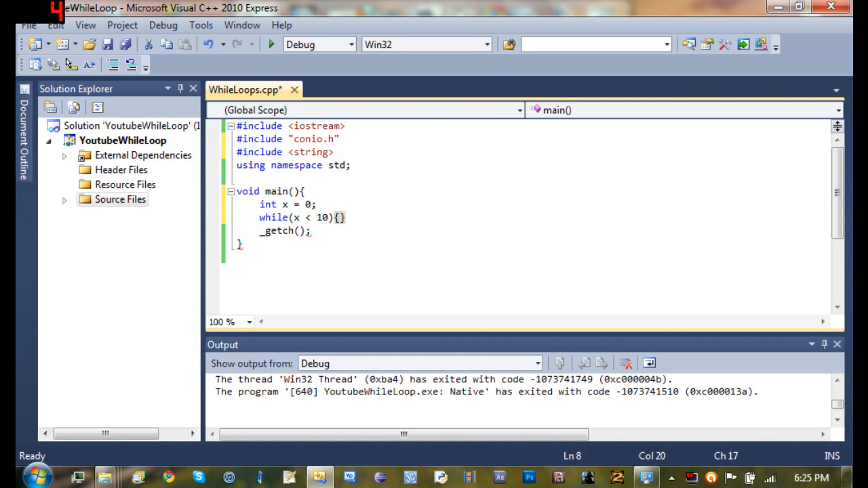
key(enter)
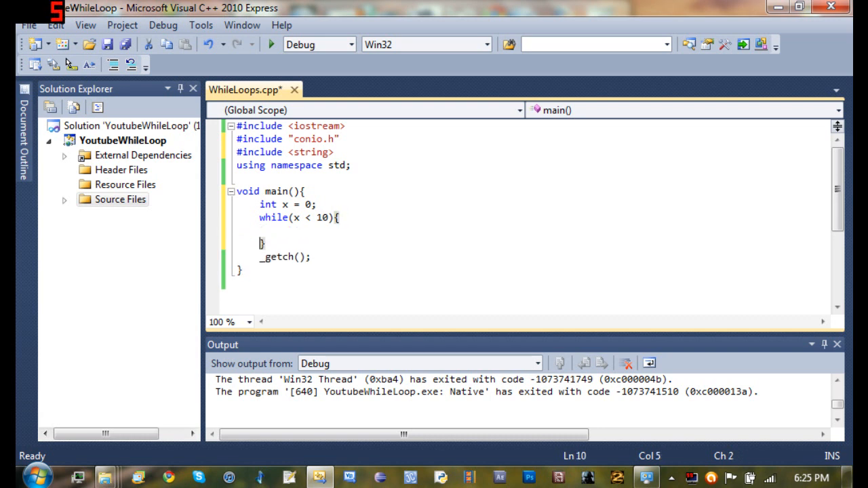
Fill the loop body with cout << "Hello" << endl; and x++;
text(cout << ")
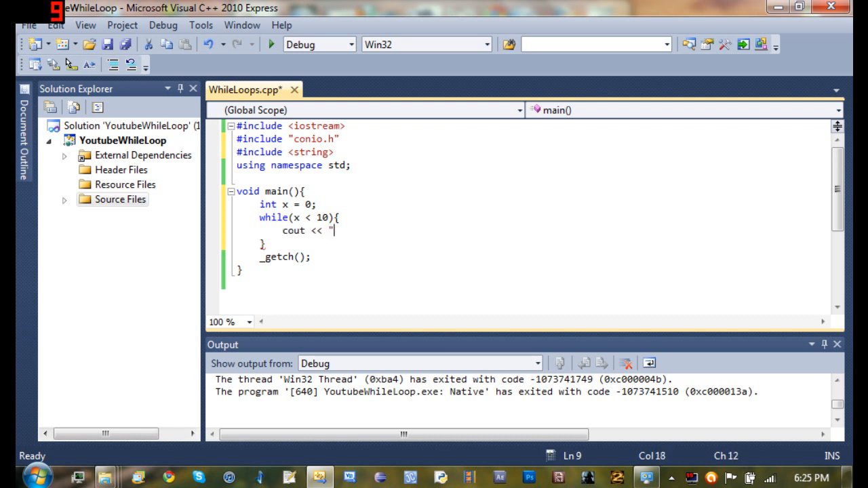
text(Hello")
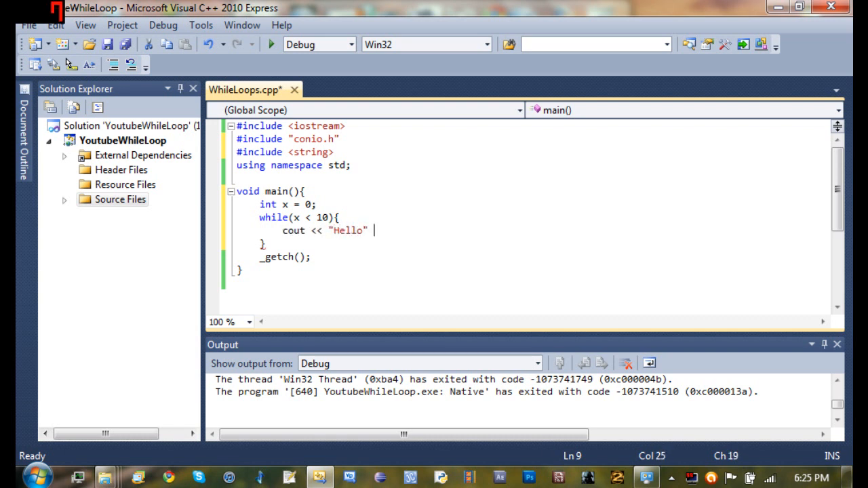
text(<< endl')
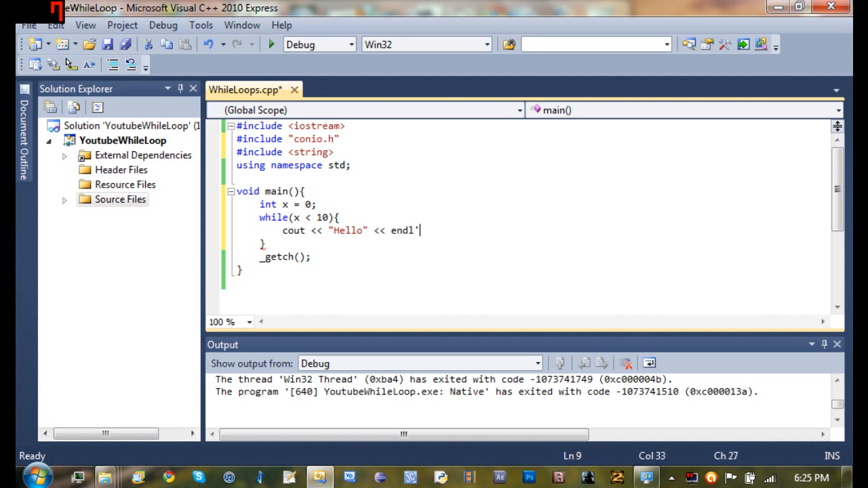
text(;)
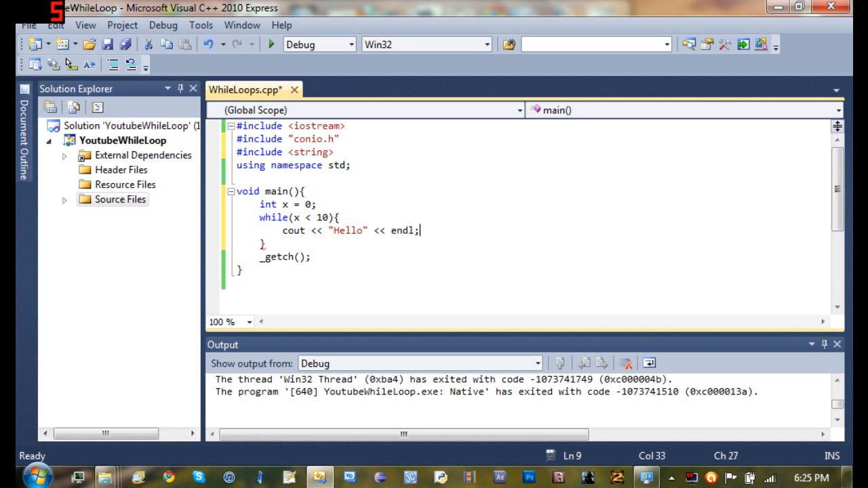
text(x)
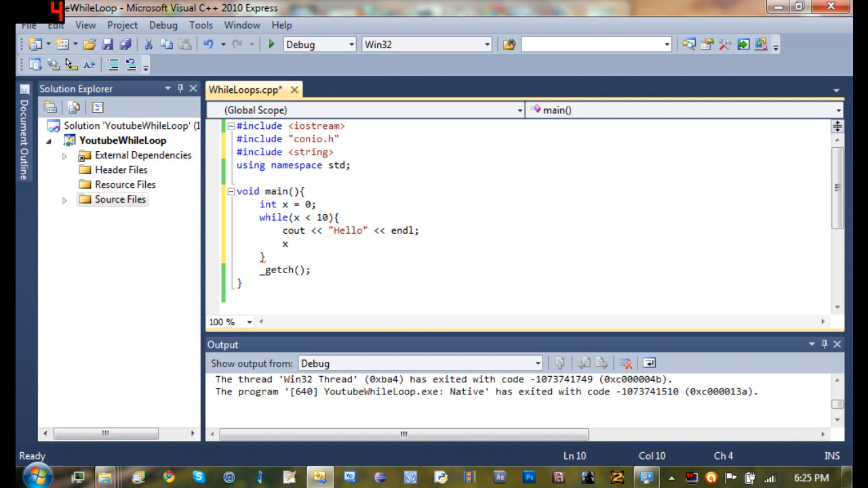
text(++;)
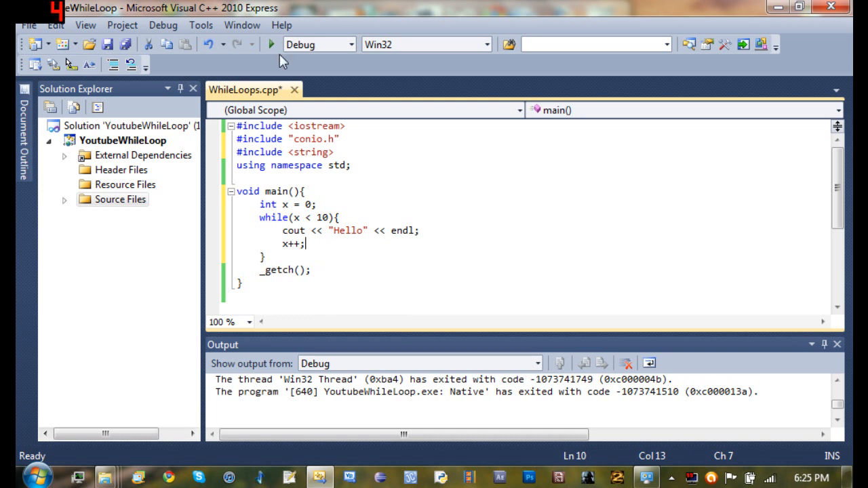
mouse_move(271, 44)
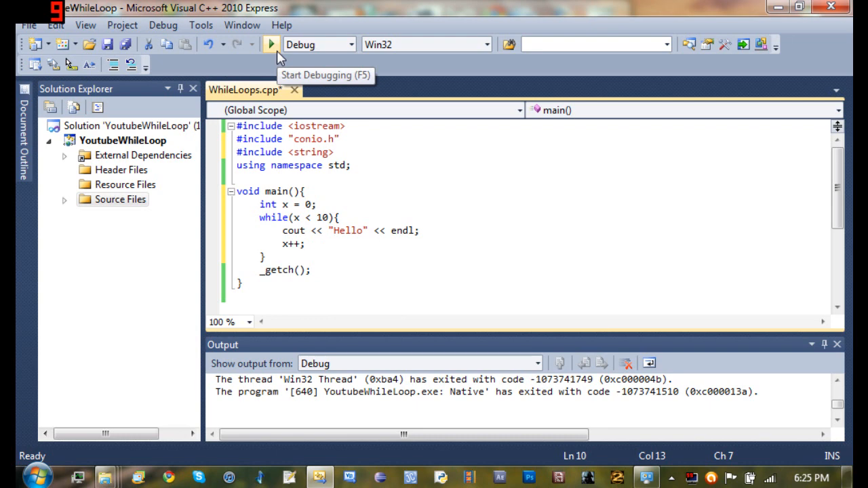
Run the program with Start Debugging, see Hello printed ten times, then close the console
click(271, 44)
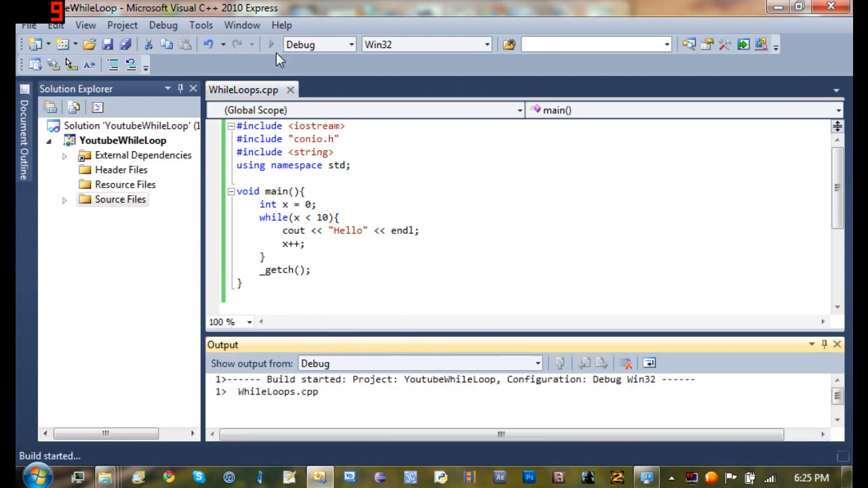
click(270, 44)
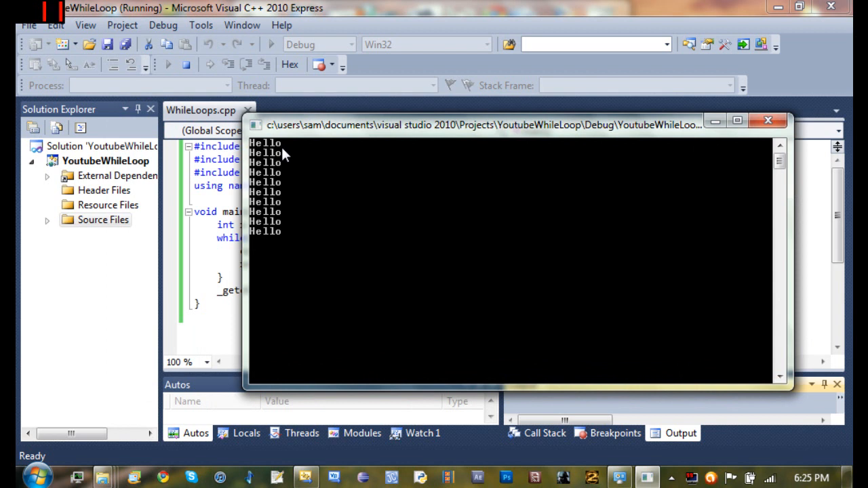
mouse_move(282, 175)
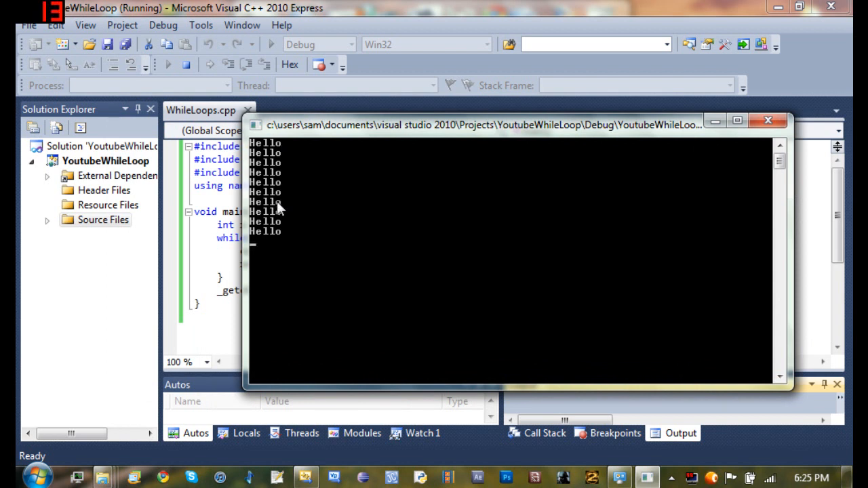
mouse_move(414, 137)
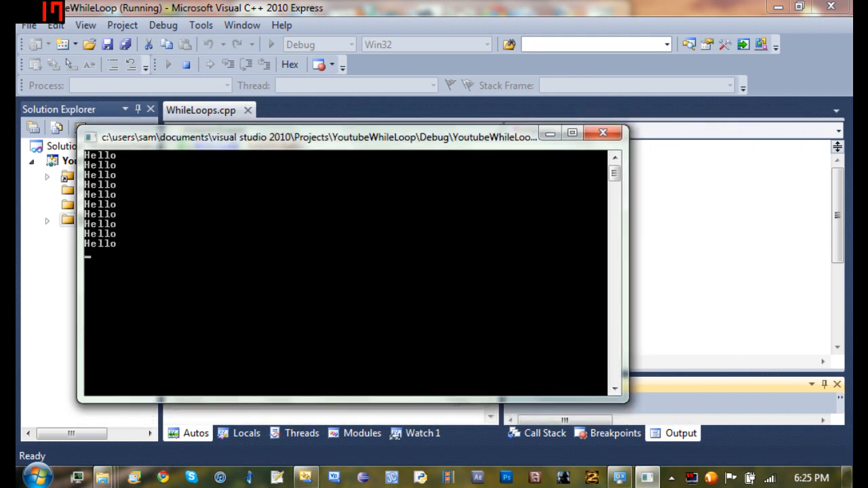
mouse_move(603, 133)
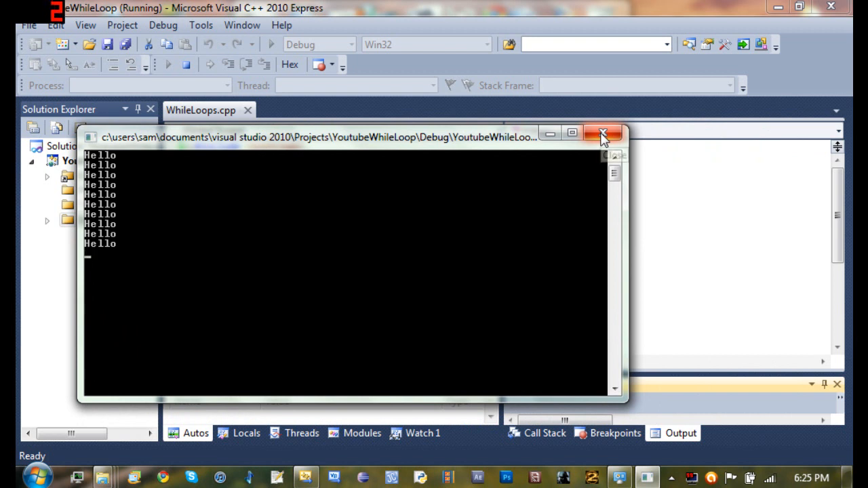
mouse_move(603, 133)
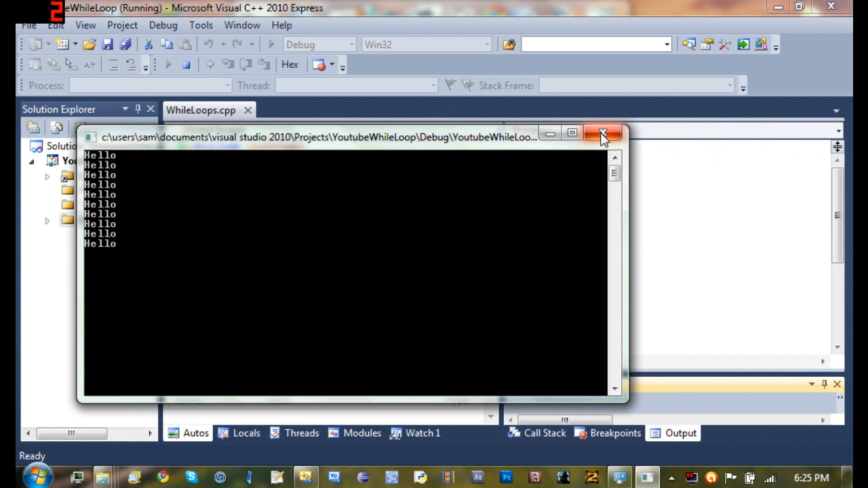
click(603, 133)
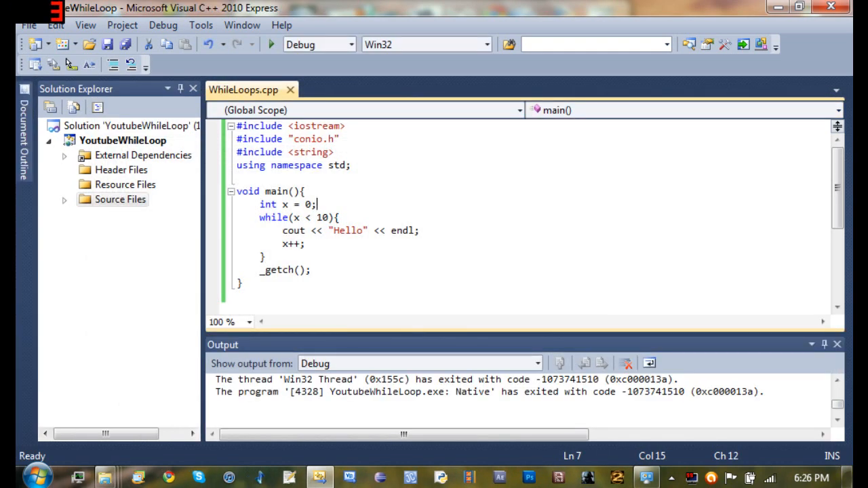
Replace the int x = 0 declaration with string name = "sam";
key(BackSpace)
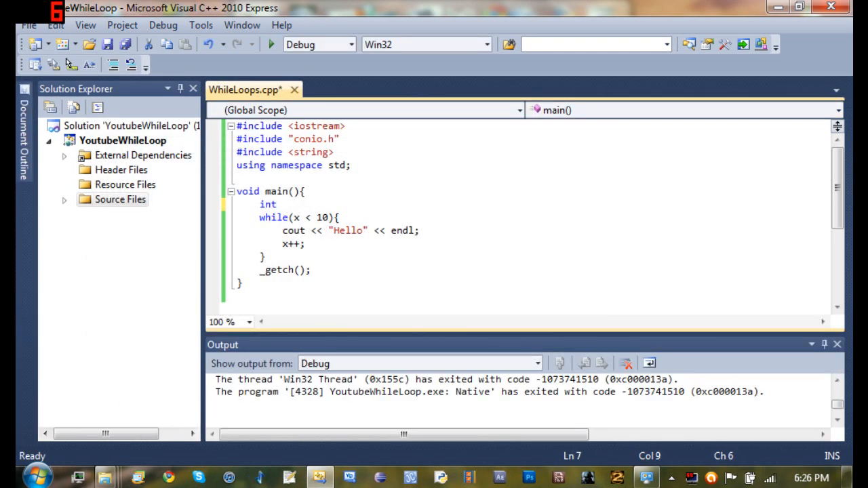
click(278, 204)
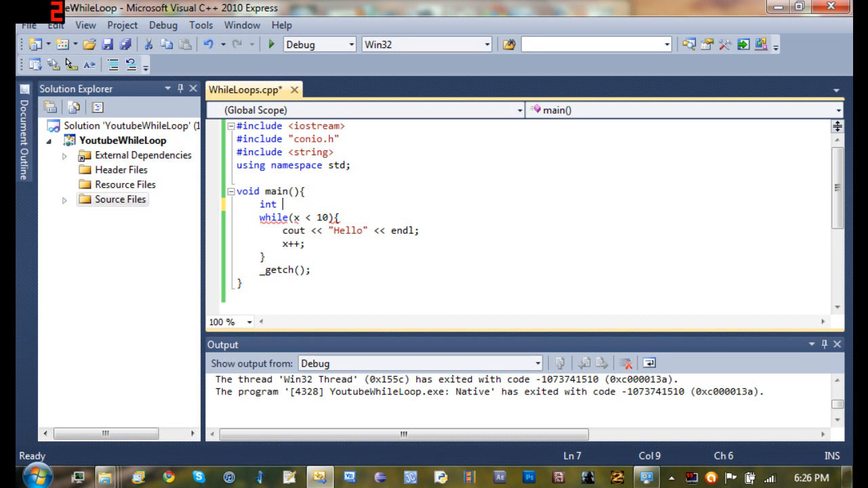
key(Backspace)
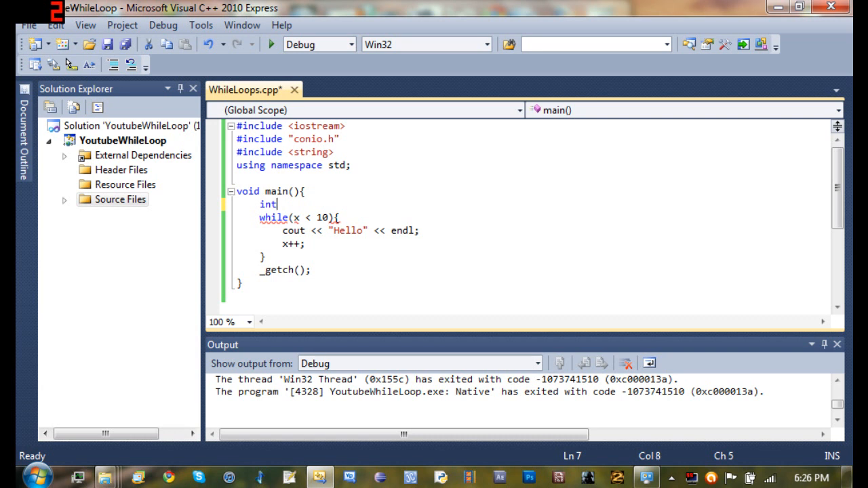
text(string)
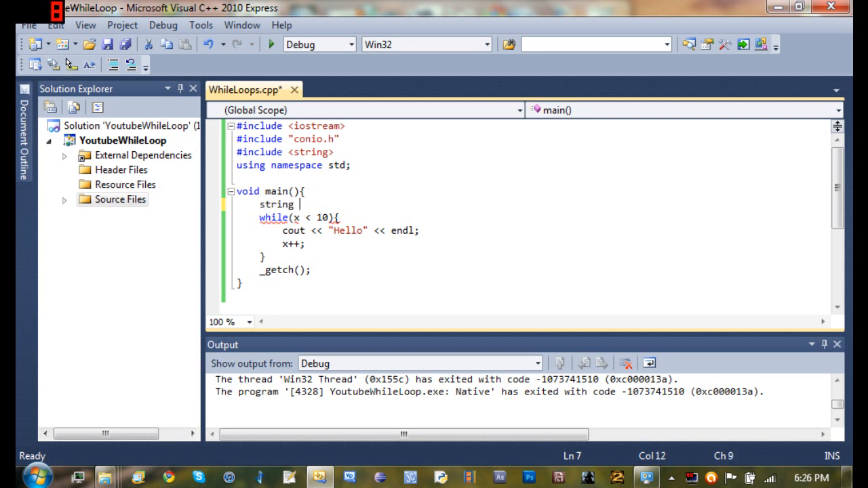
text(name =)
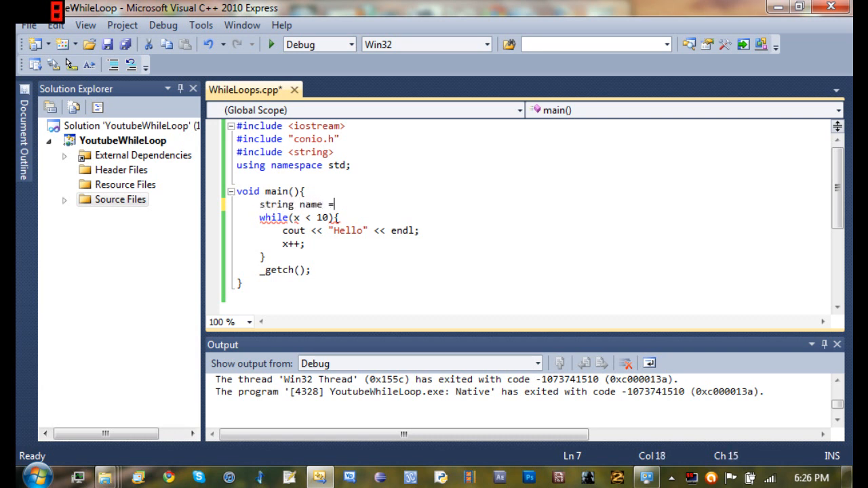
text("Sa)
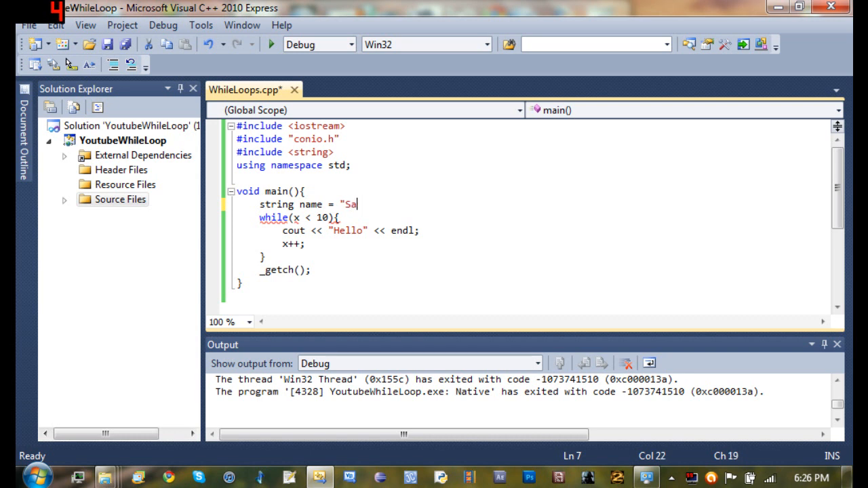
text(m")
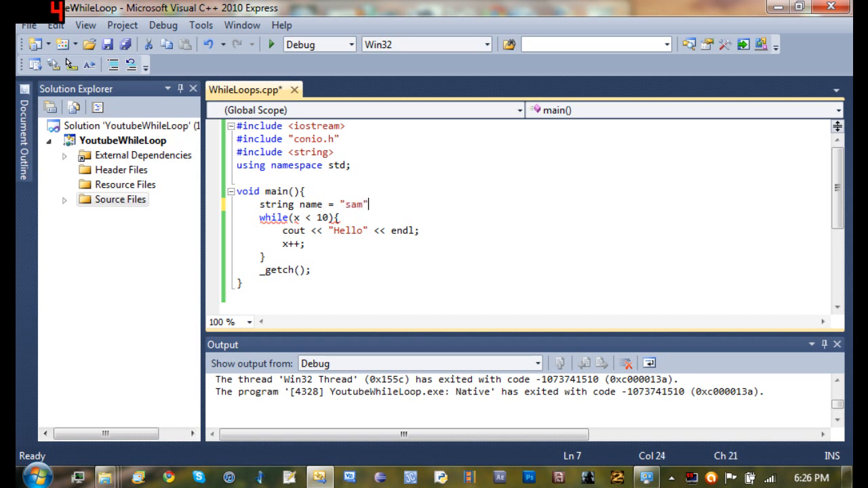
text(;)
click(339, 218)
text(n)
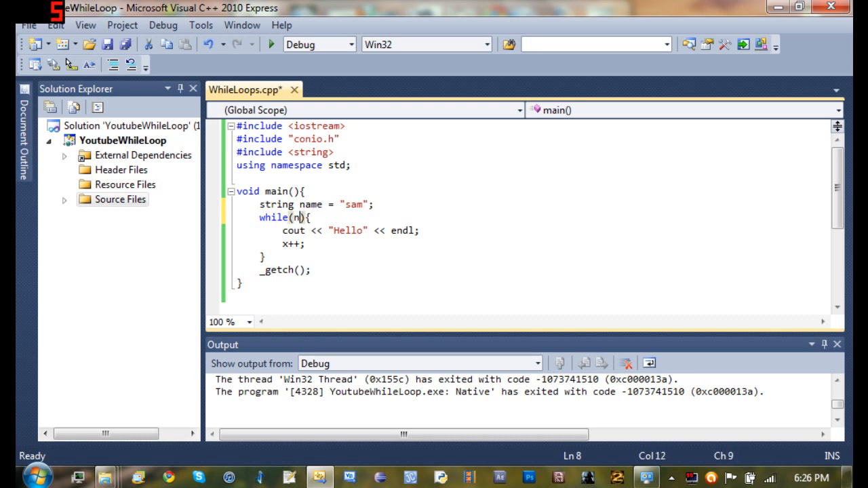
Change the while condition to name == "sam"
text(x ++)
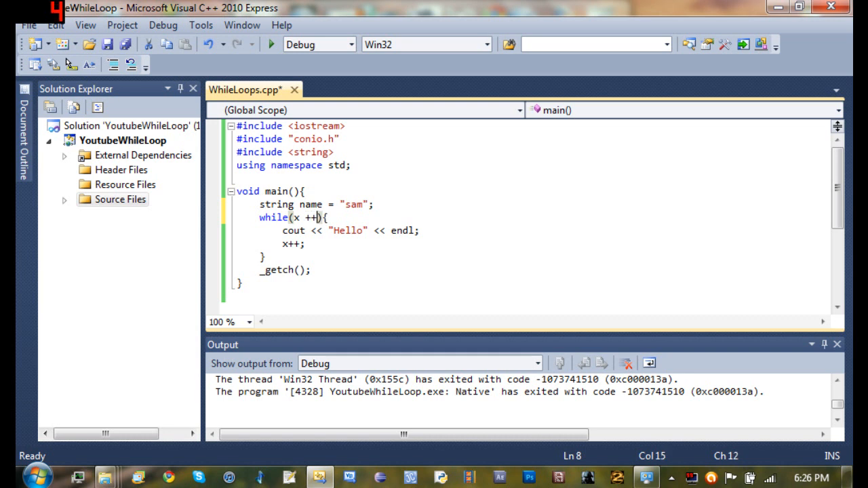
text(==)
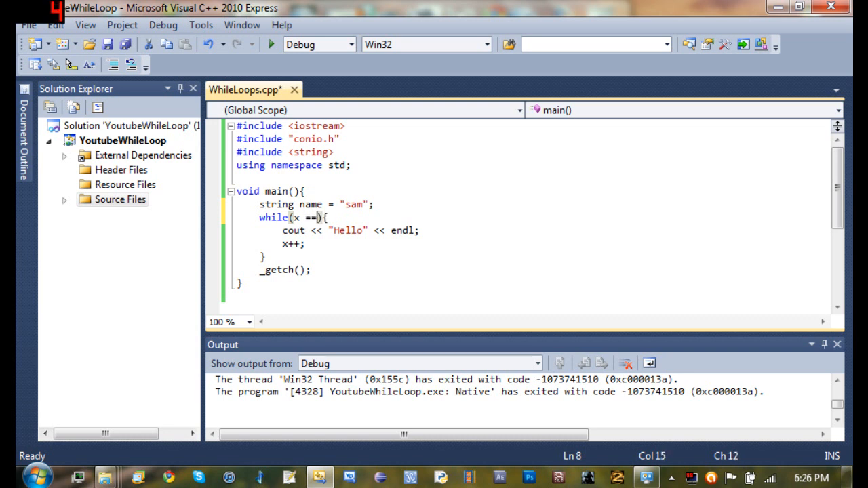
key(BackSpace)
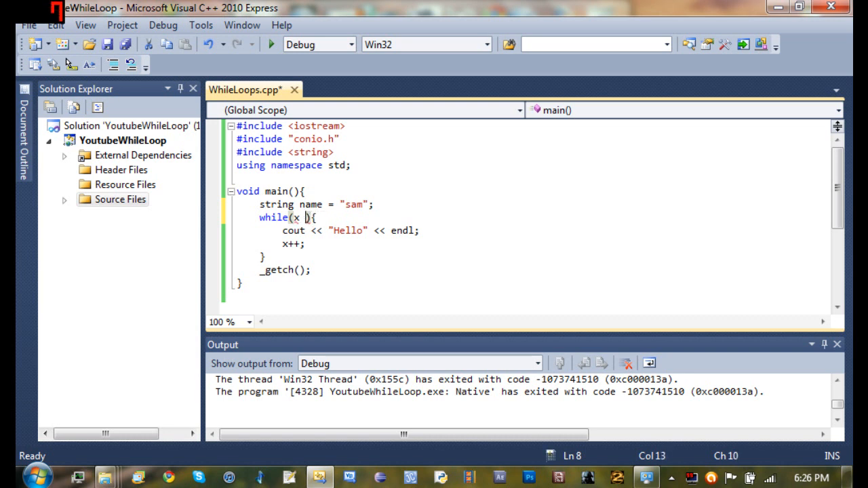
key(BackSpace)
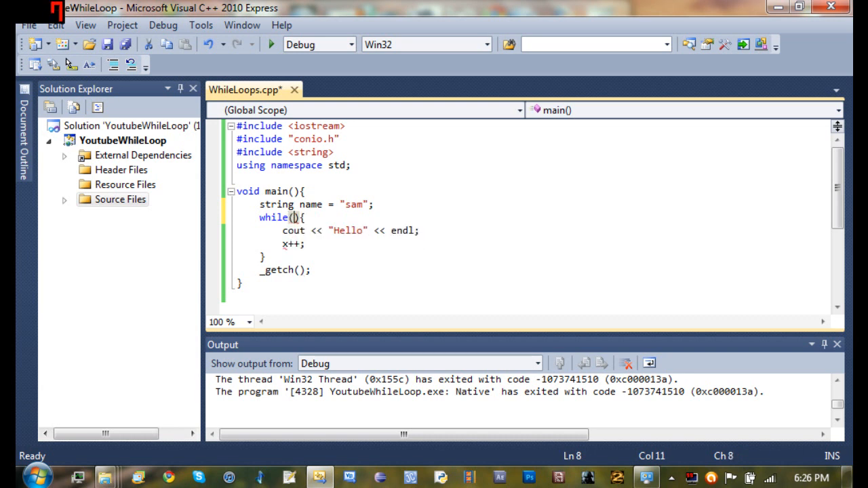
text(name =)
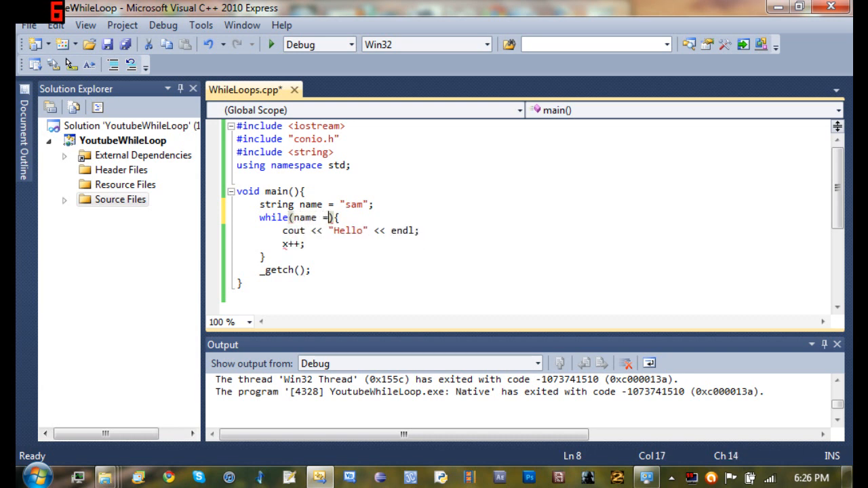
text(= "sam")
click(543, 231)
text( sam!)
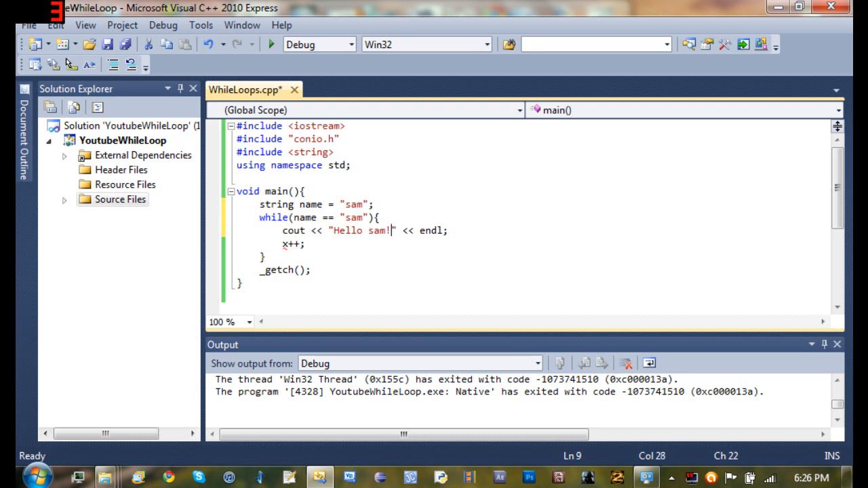
Add a cout line printing "Not sam? Who are you?" inside the loop
key(Return)
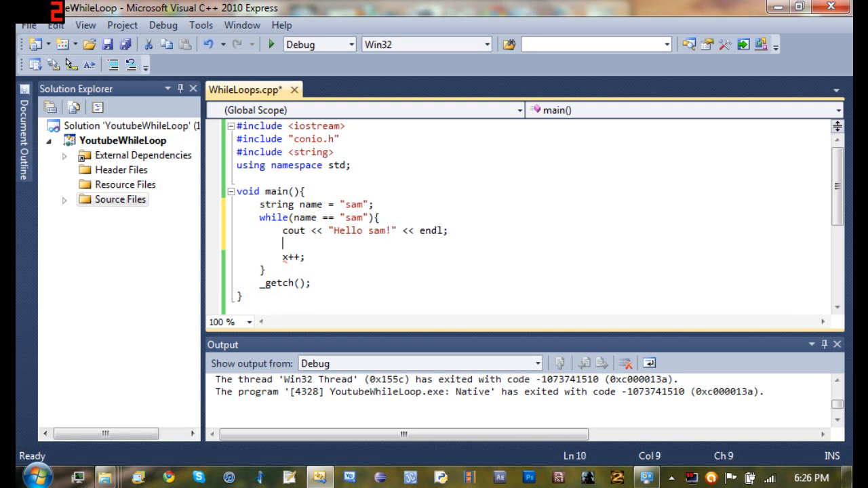
text(cout)
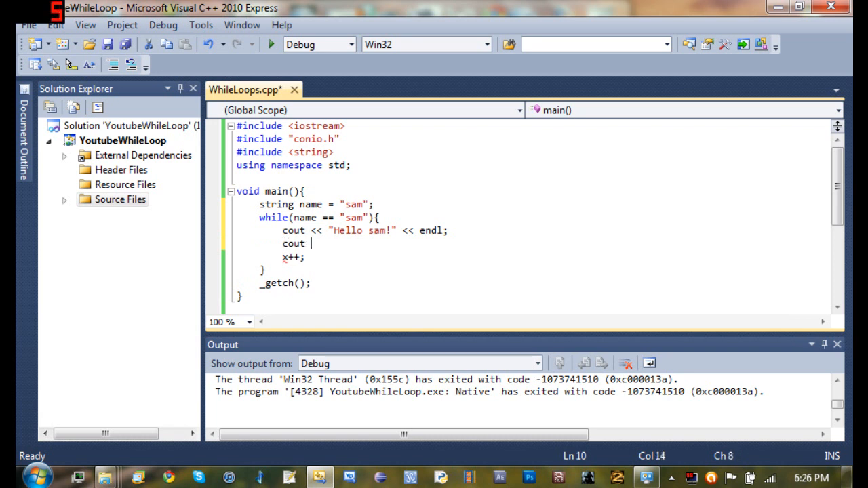
text(<< "N)
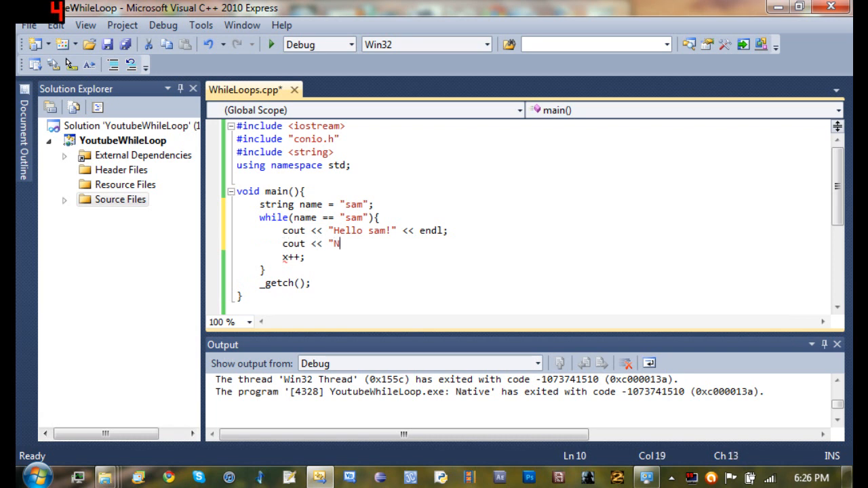
text(ot sam)
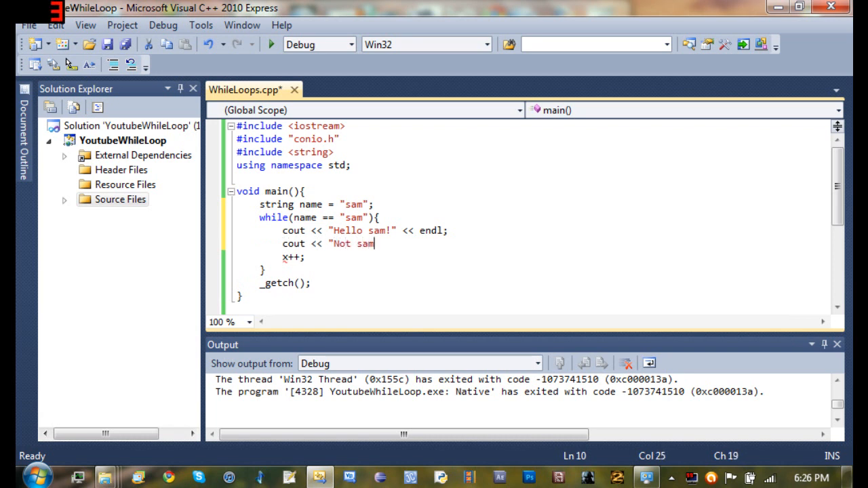
text(? Who a)
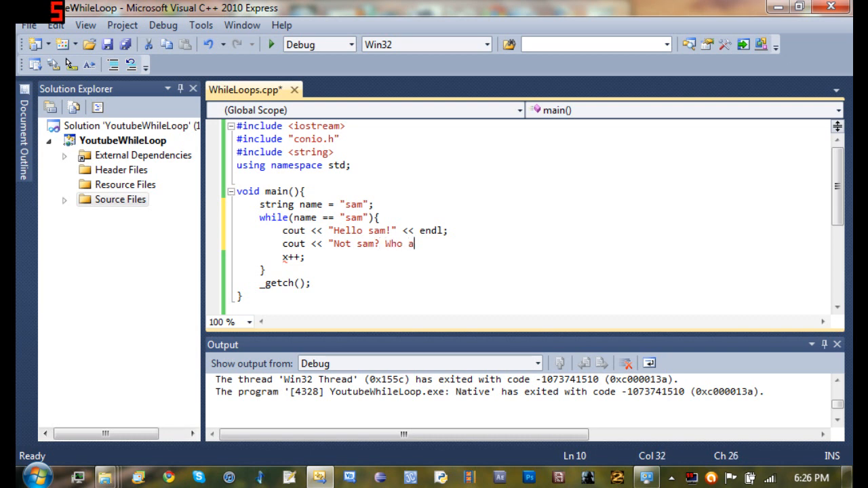
text(re you?")
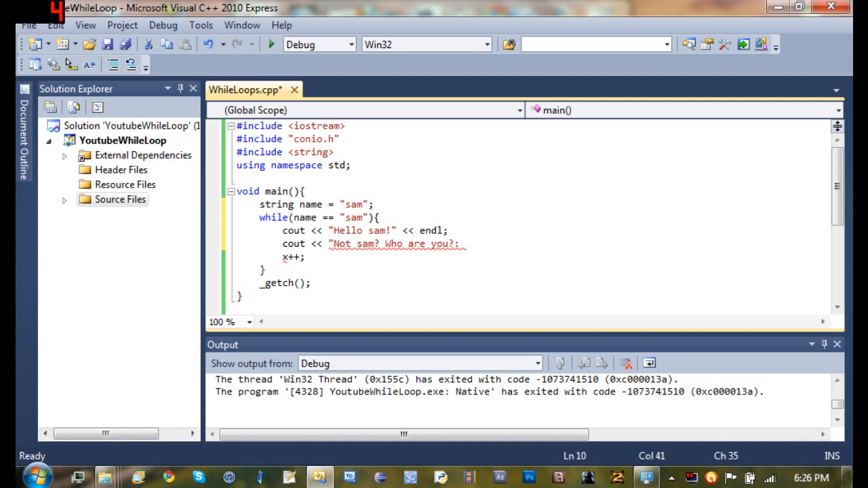
text(" << endl;)
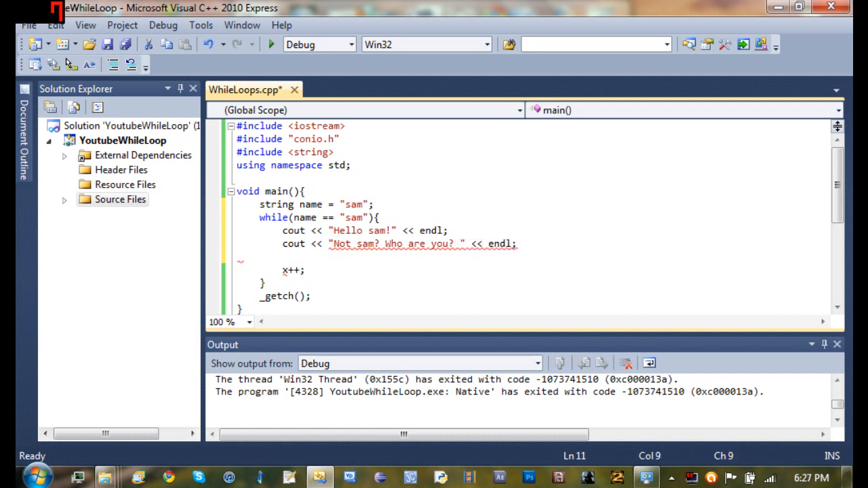
Delete the leftover x++ increment from the loop body
double_click(293, 270)
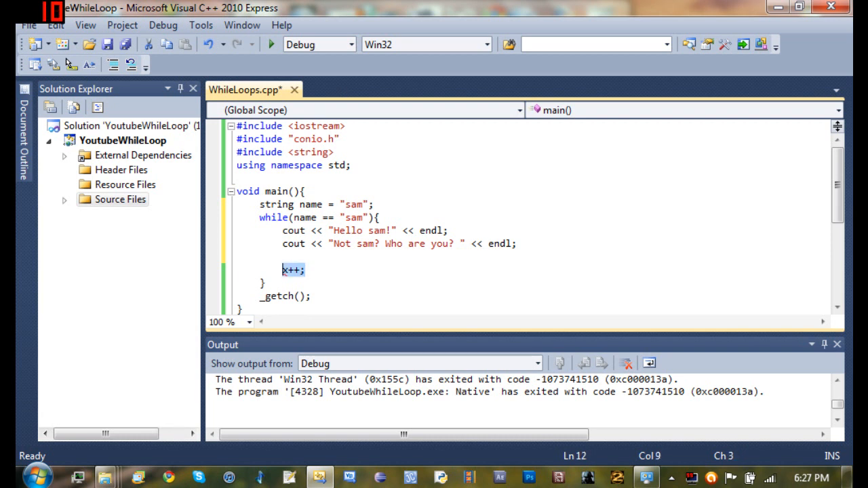
key(Delete)
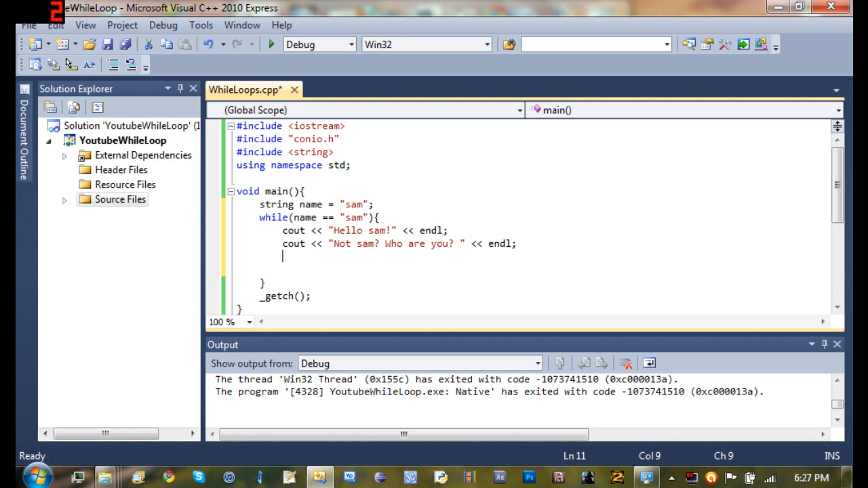
text(g)
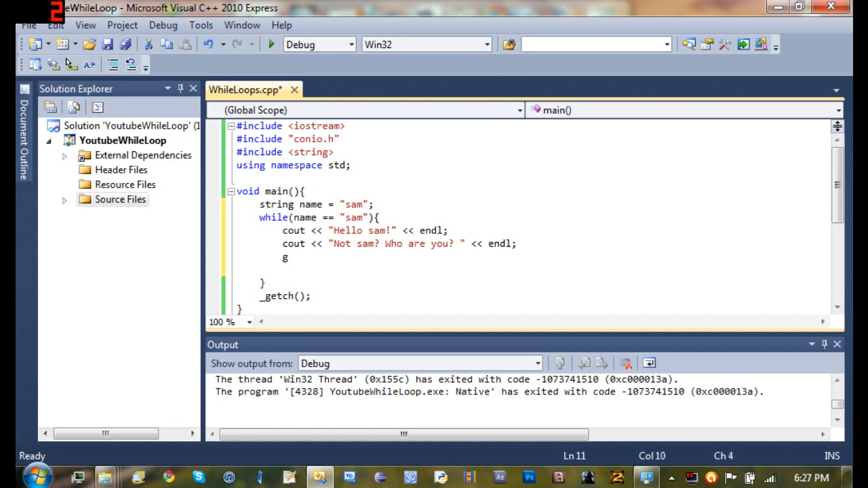
Type getline(cin, name); followed by cin.clear(); in the loop body
text(etline)
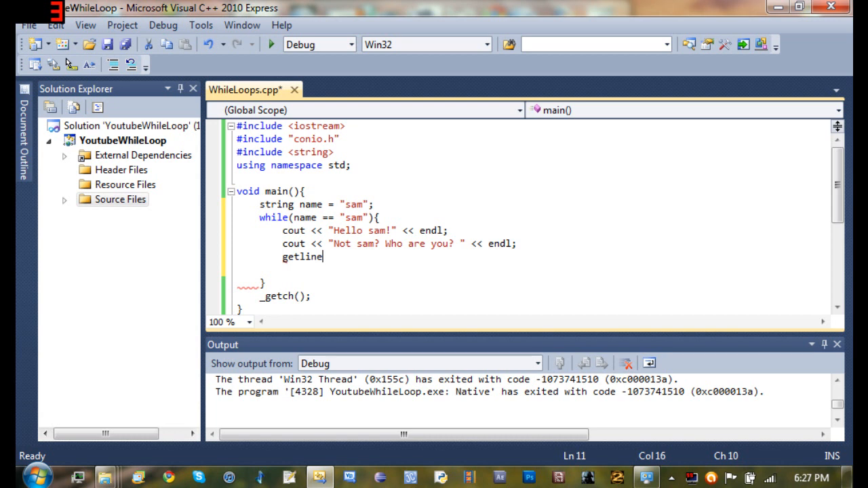
text((cin,)
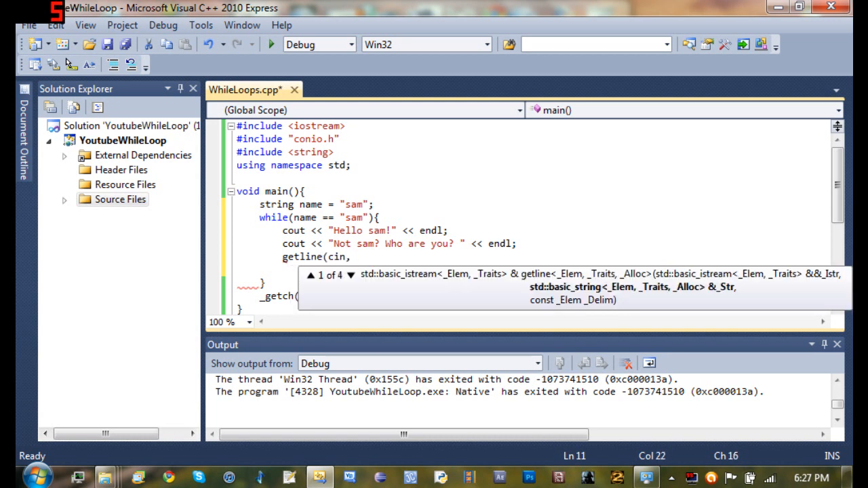
text(name);)
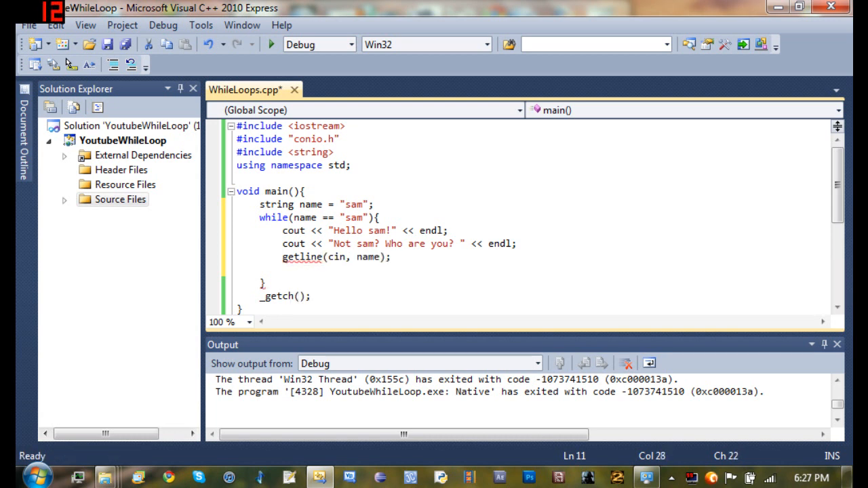
text(cin.)
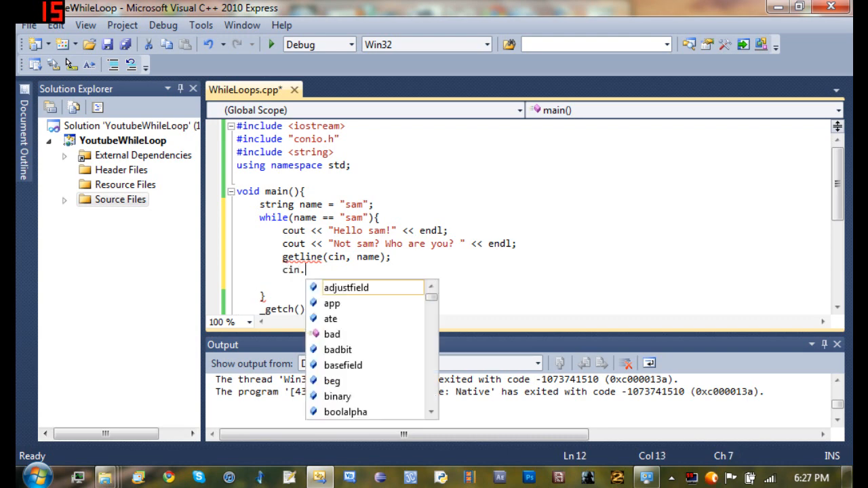
text(clear();)
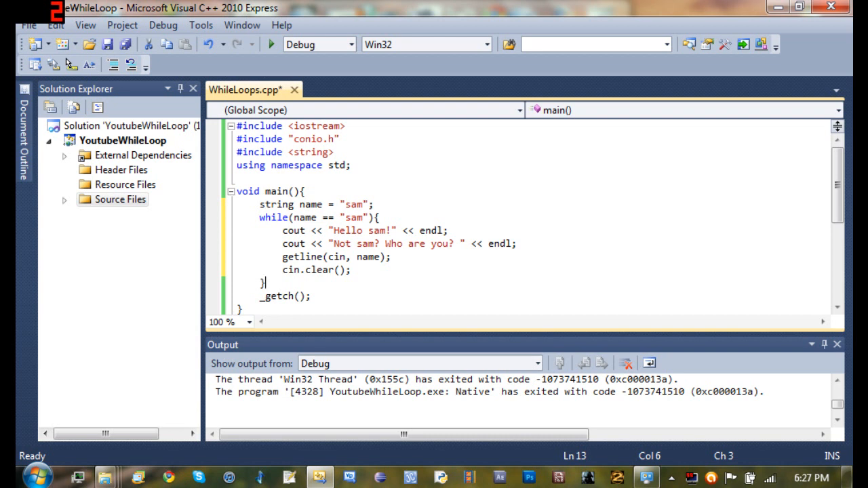
Run the program, enter sam repeatedly, then another name so it exits with code 0
click(271, 44)
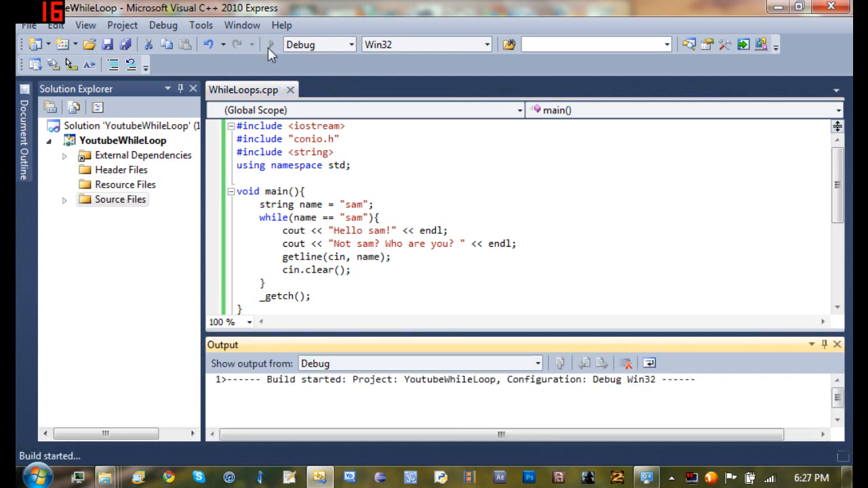
click(270, 44)
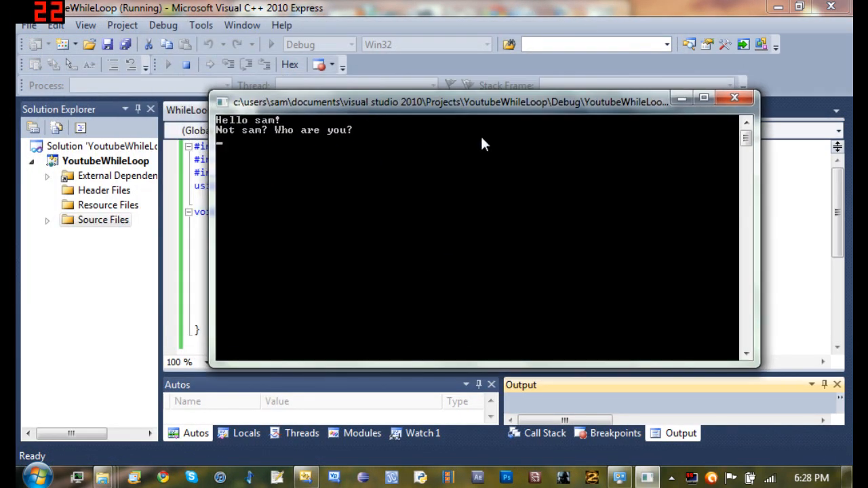
text(sam)
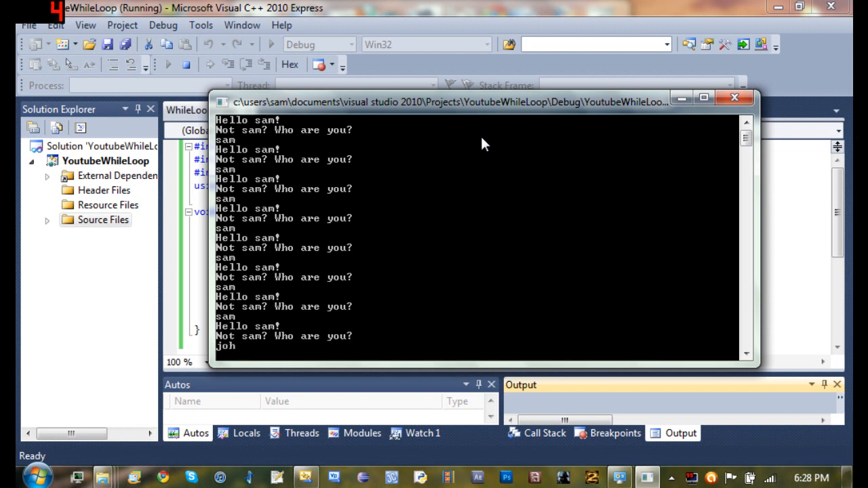
text(n)
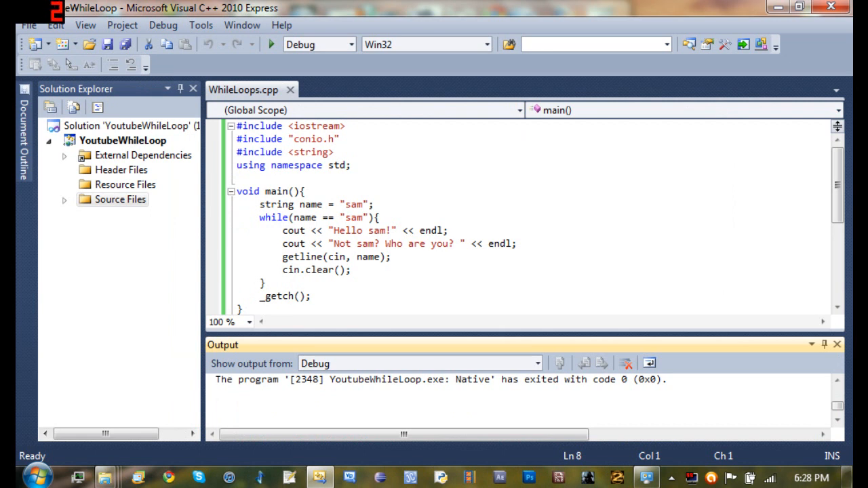
click(217, 391)
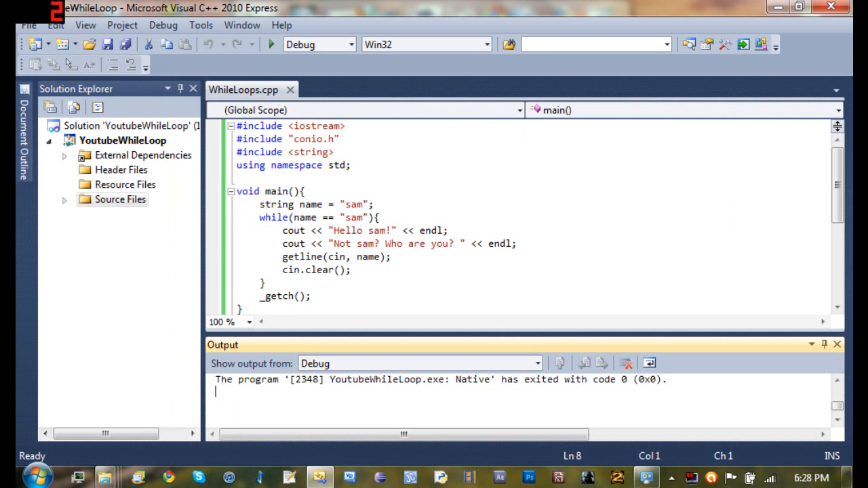